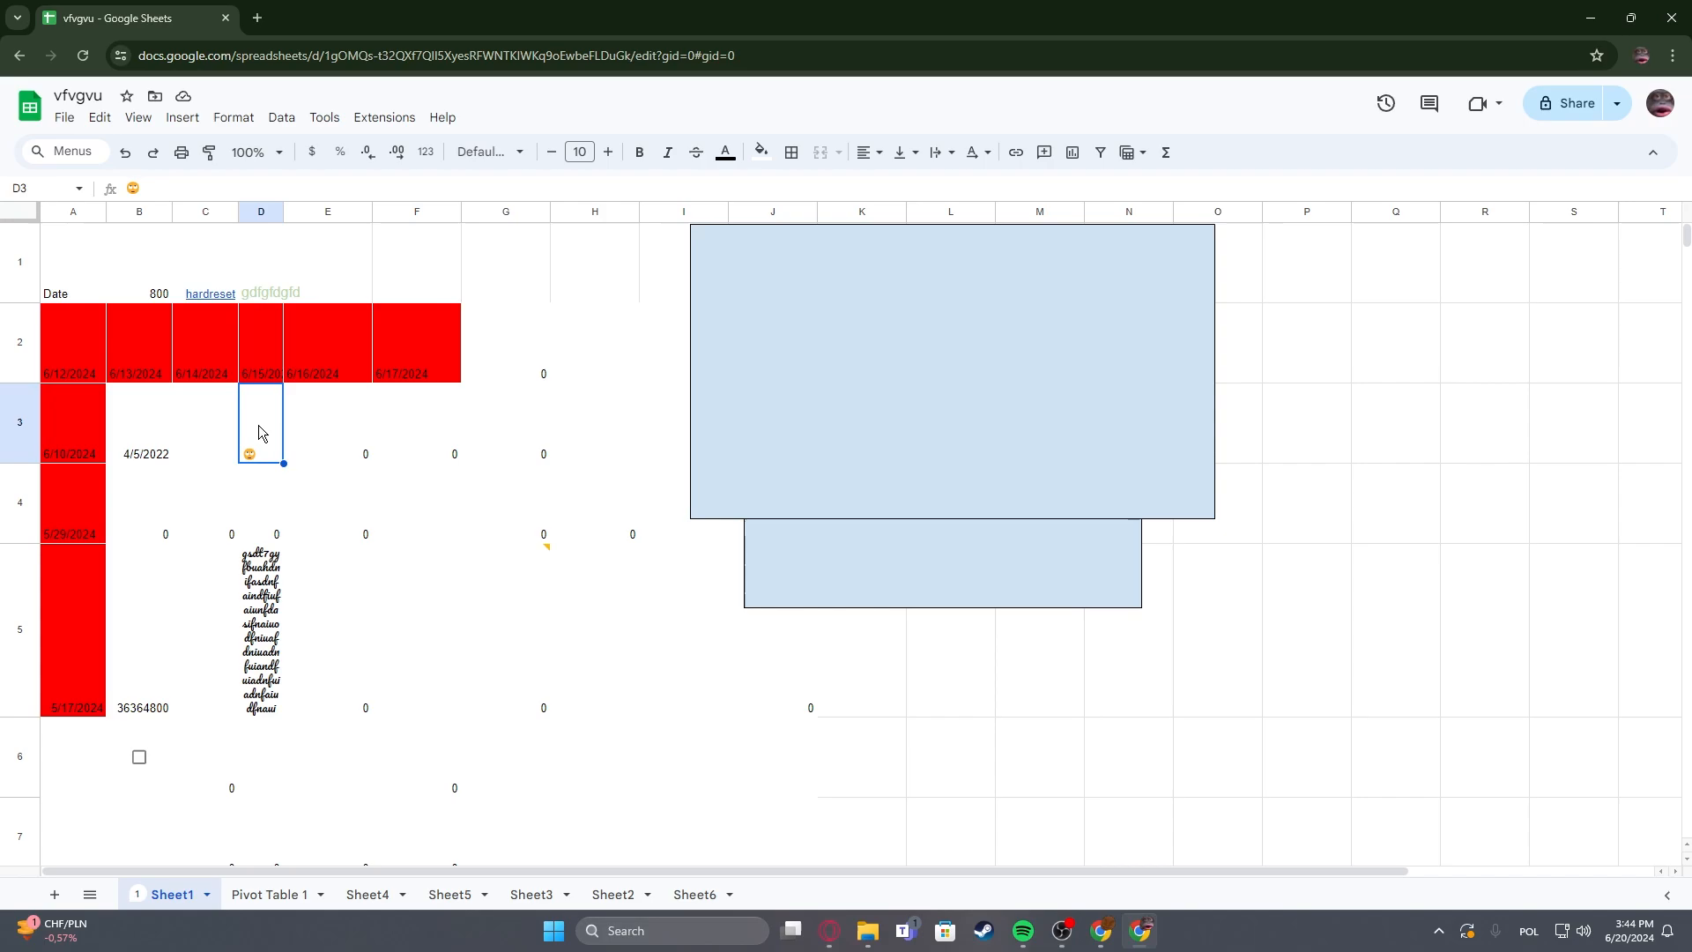
mouse_move(300, 365)
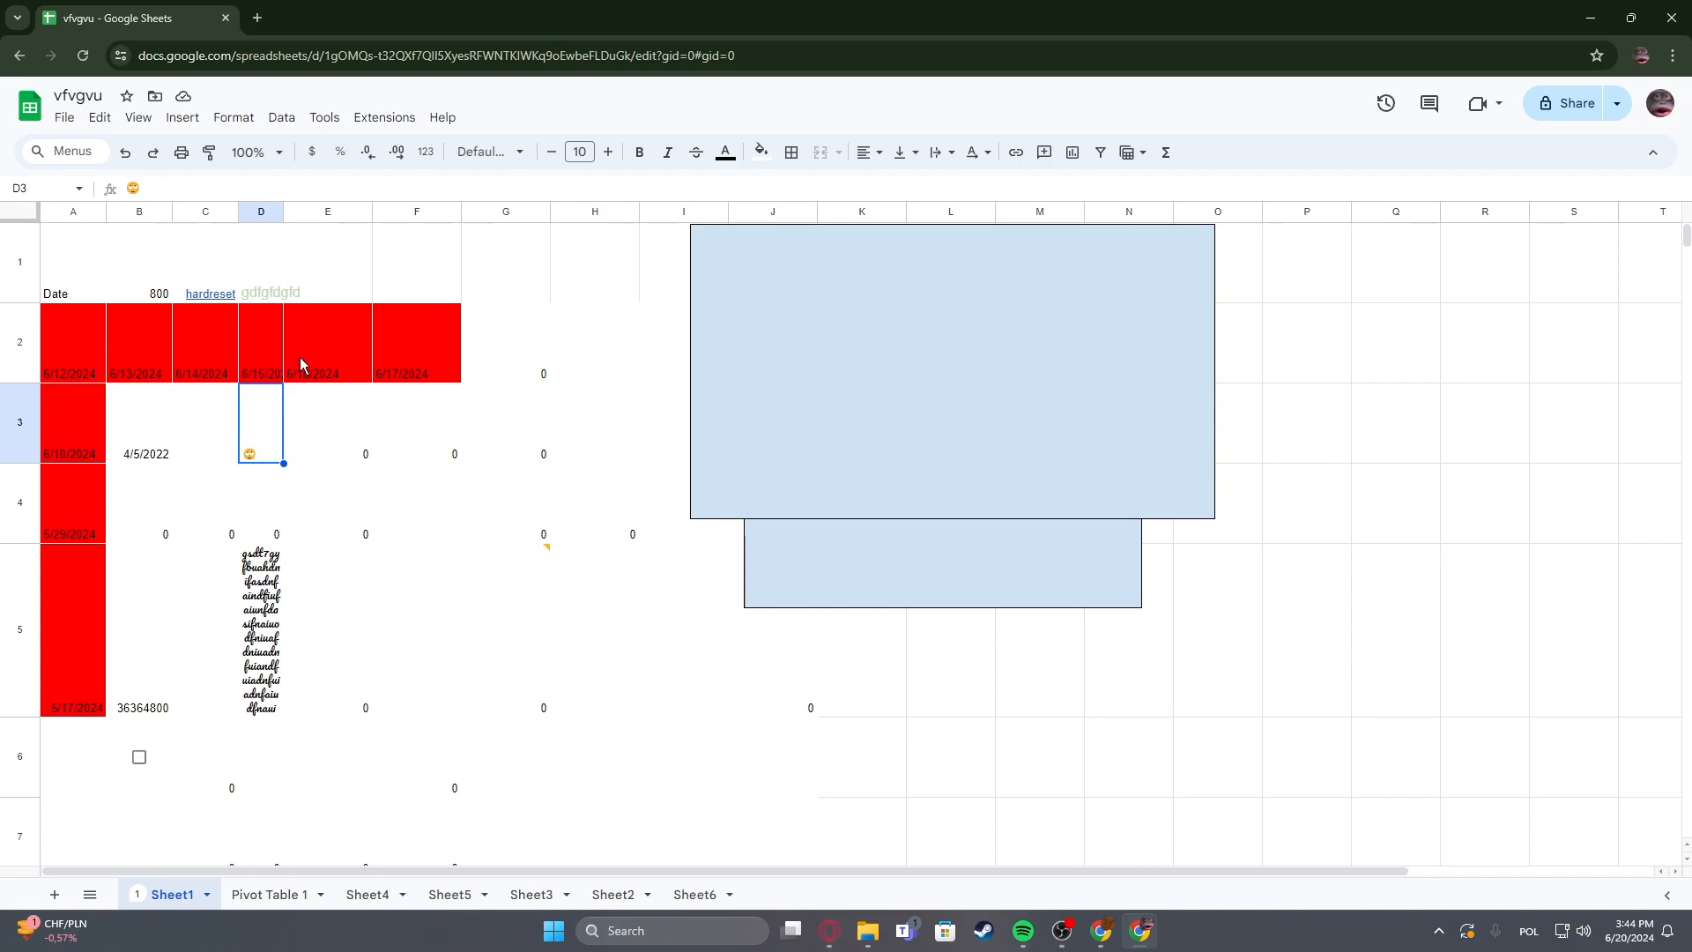
mouse_move(210, 294)
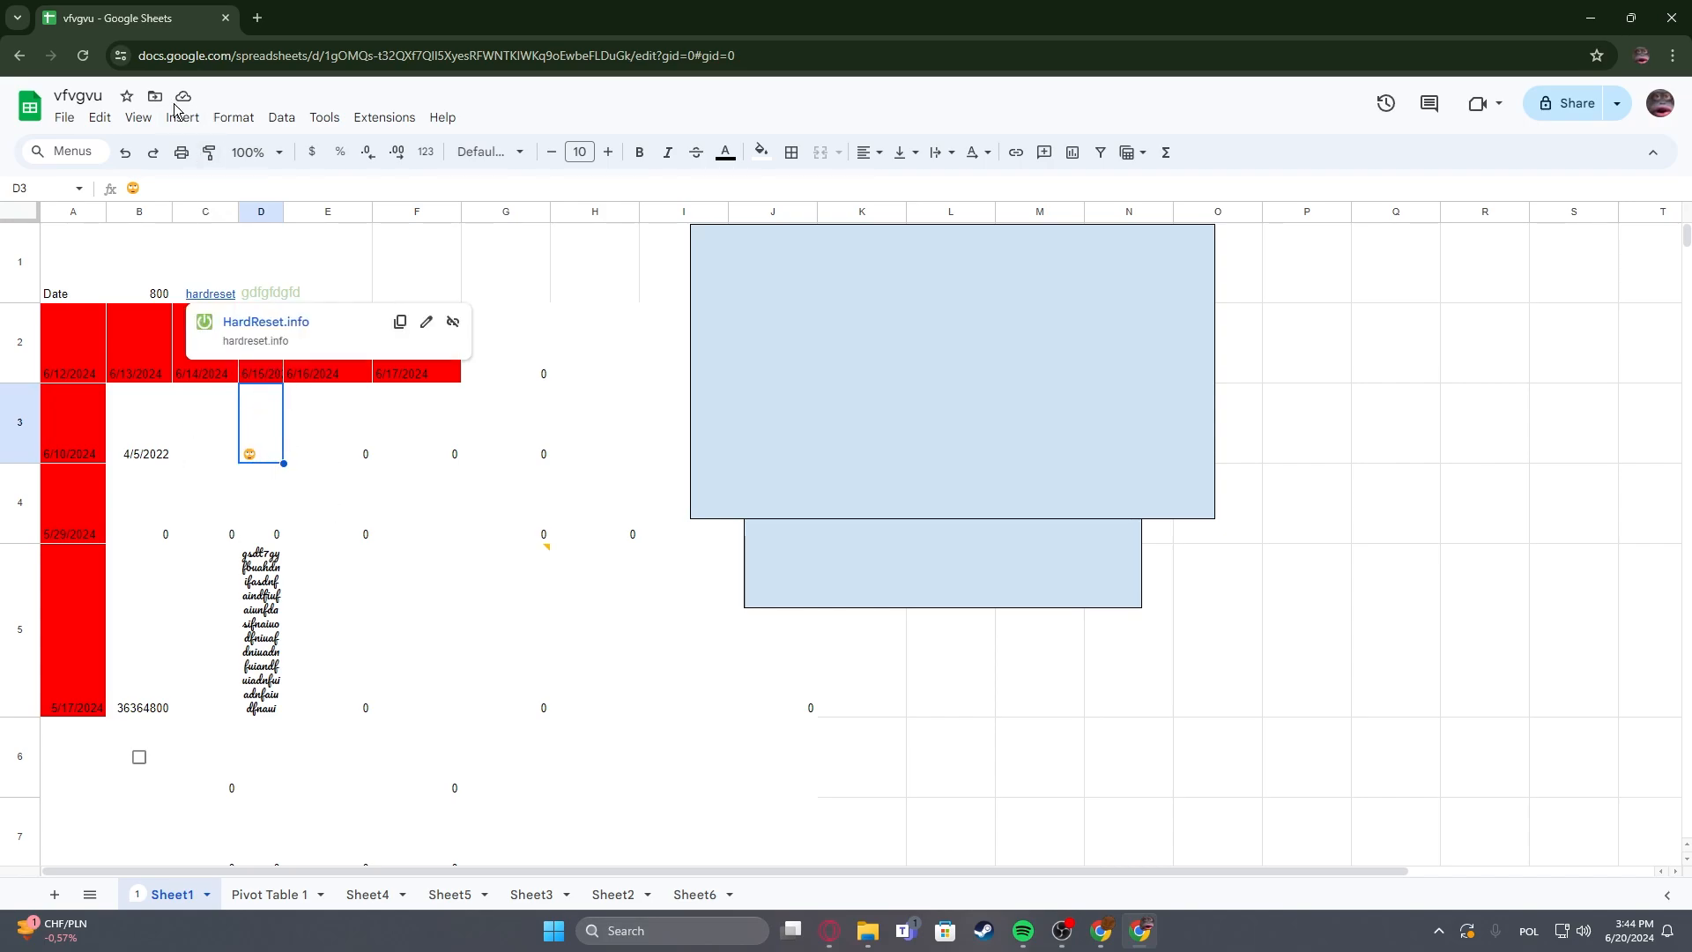
- Post an 'emoji' comment on cell D3, then delete its thread and select F4
click(181, 116)
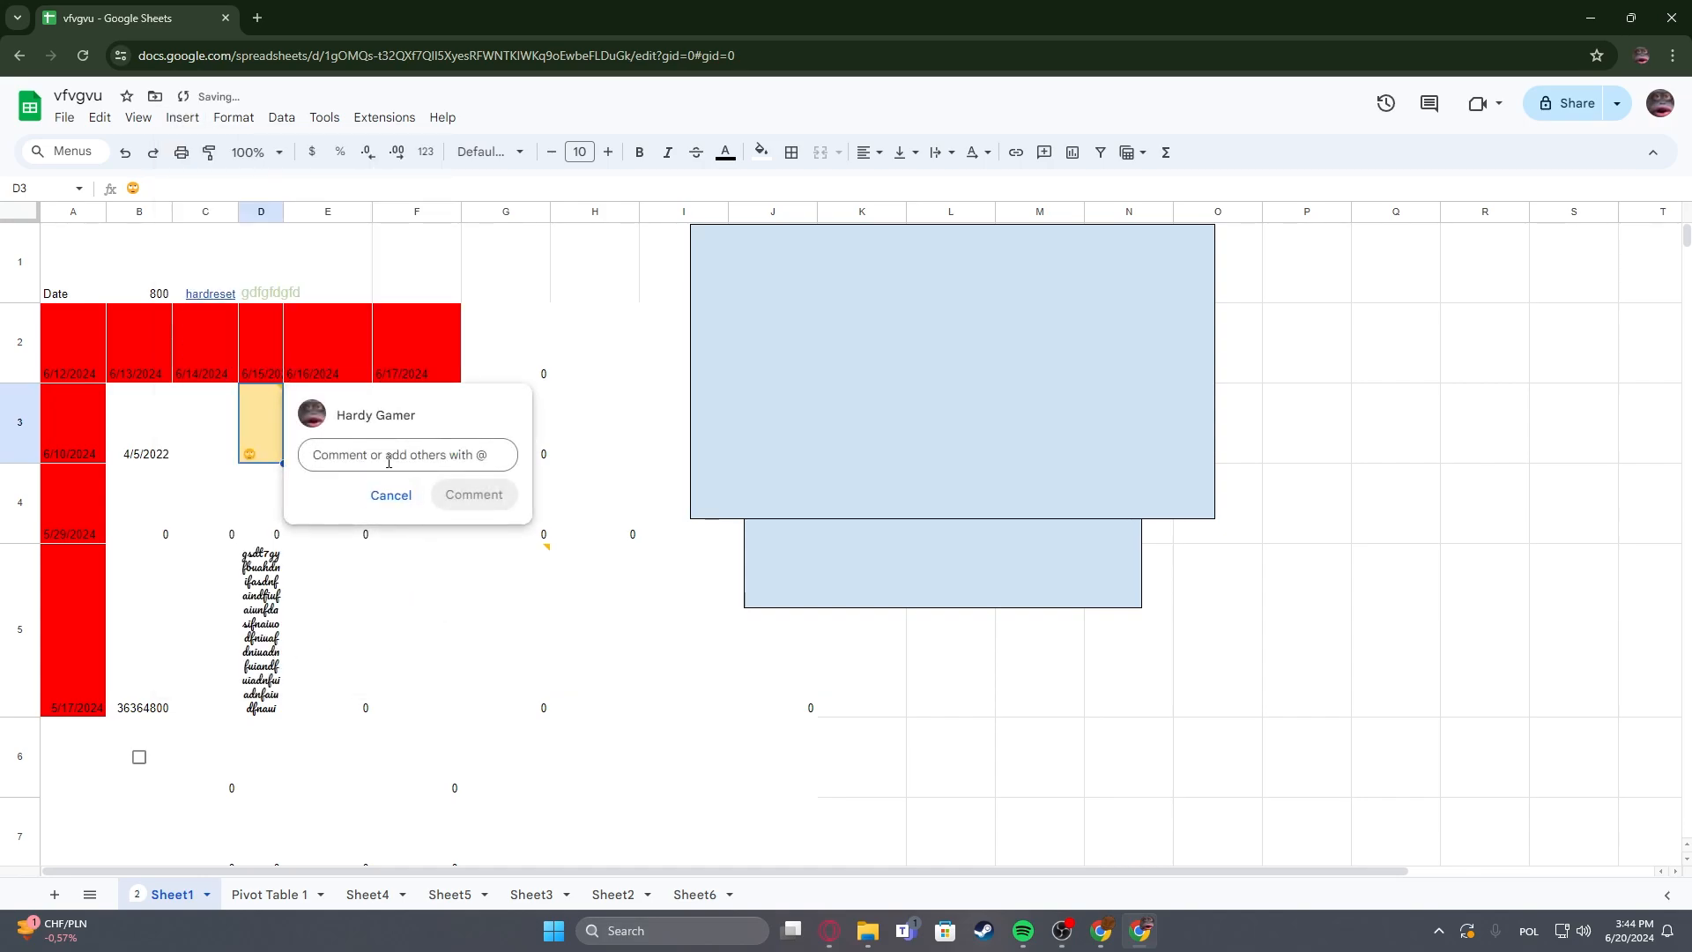
text(emoji)
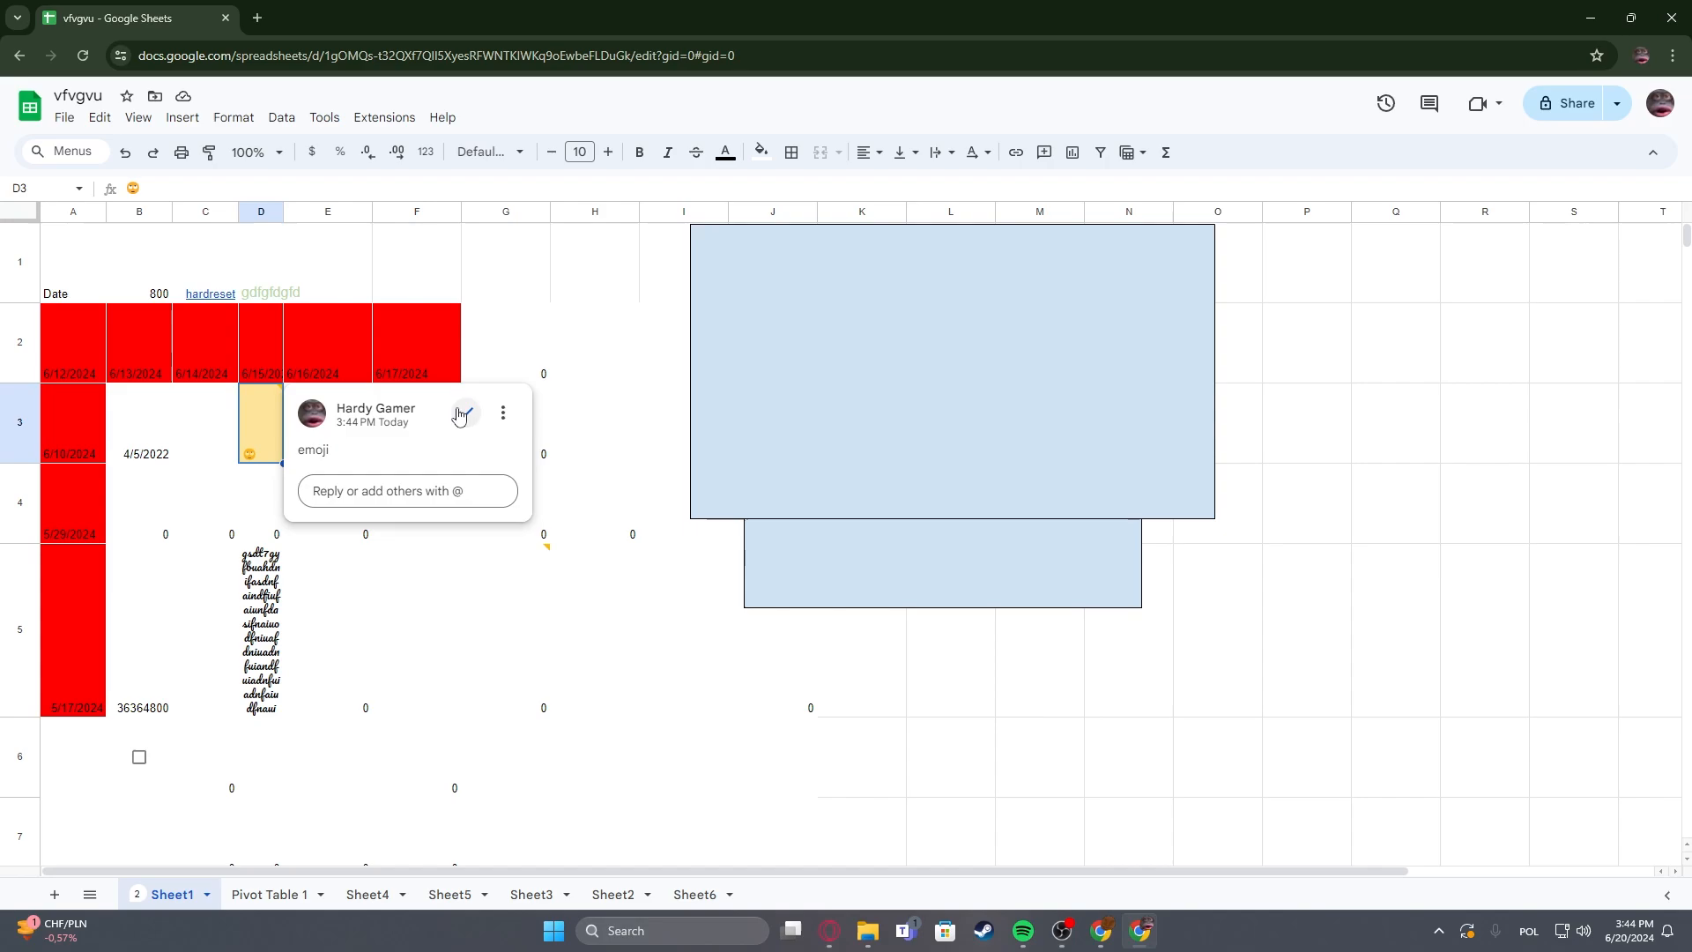
click(501, 412)
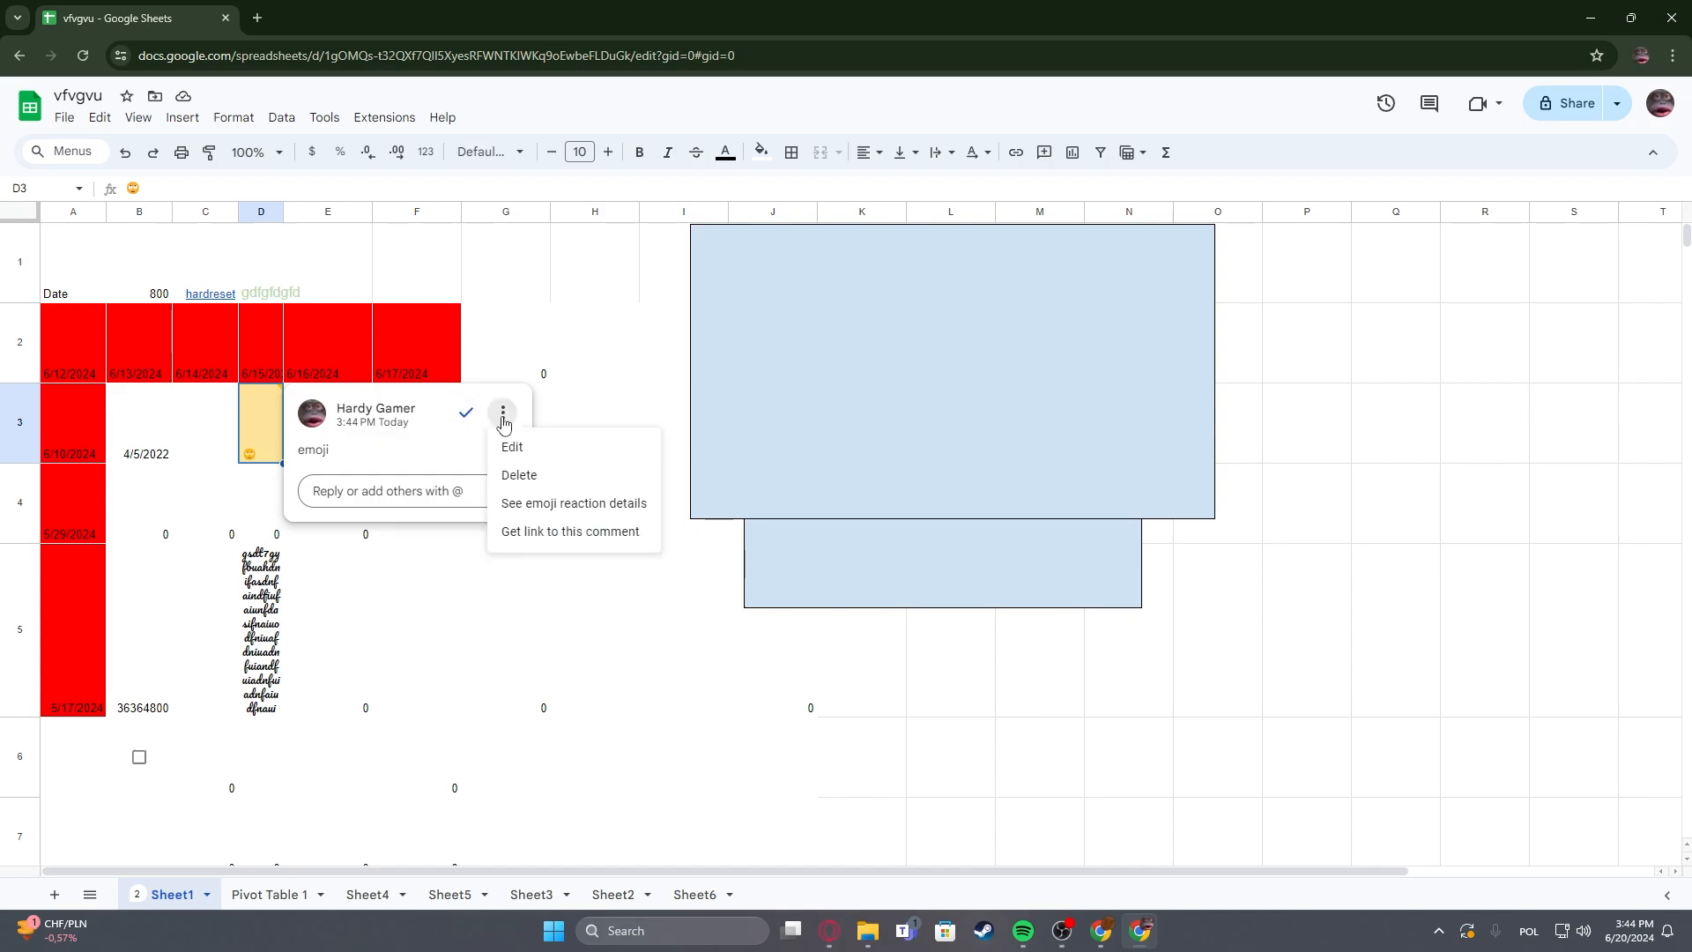
mouse_move(528, 476)
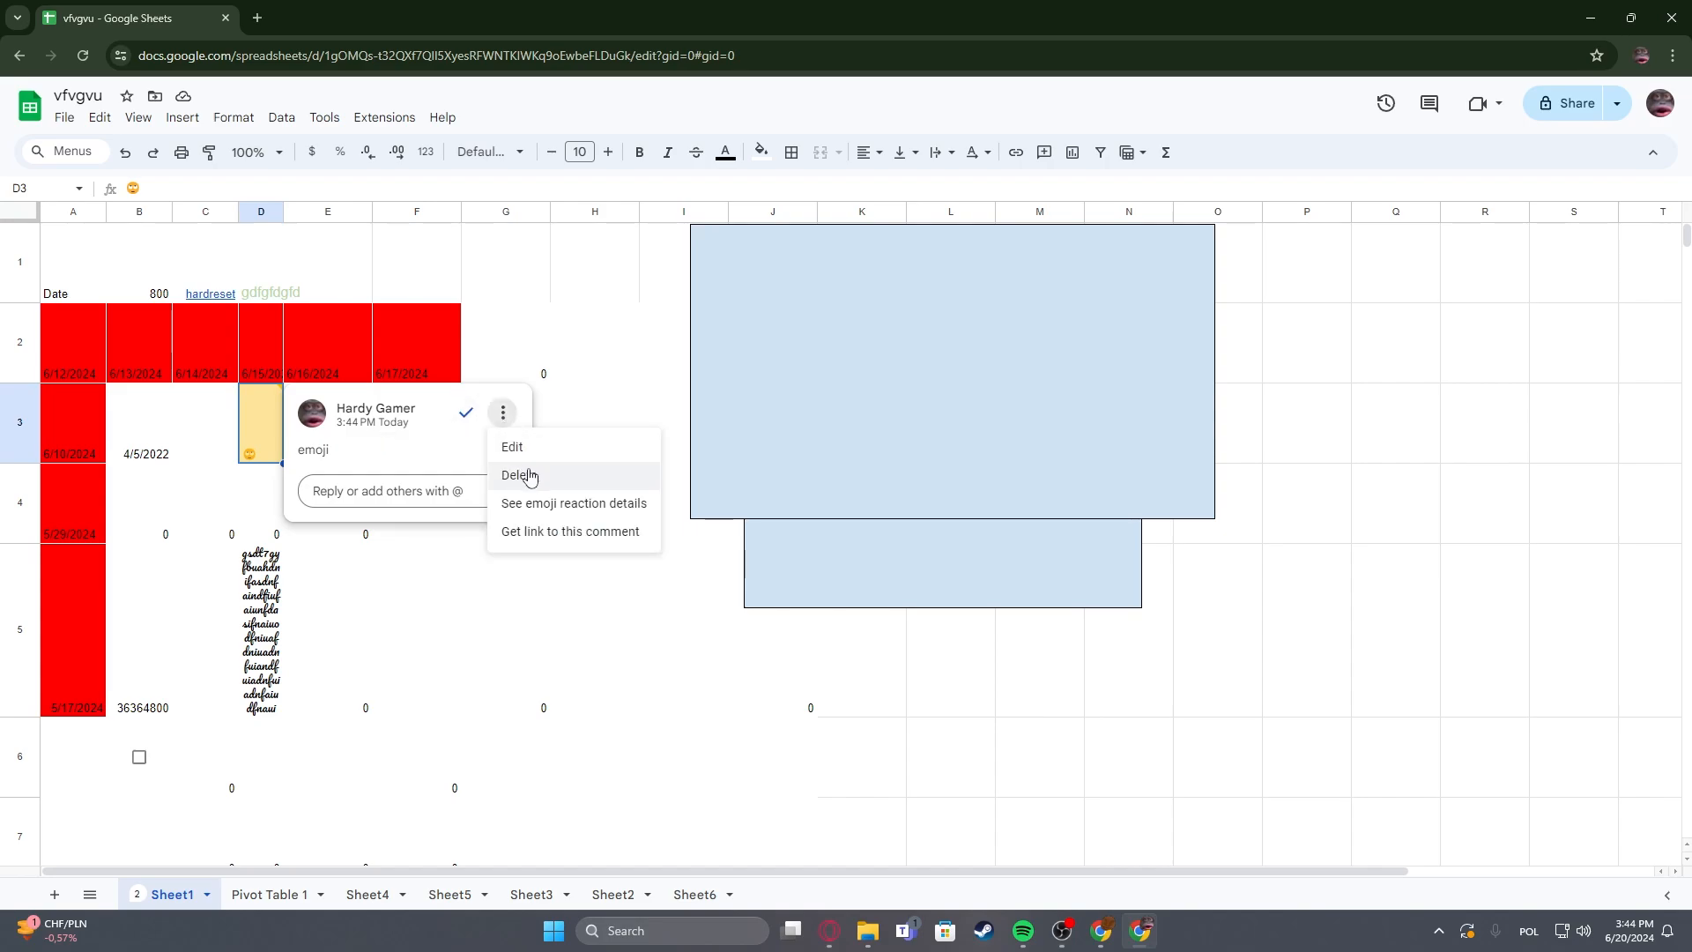
click(519, 476)
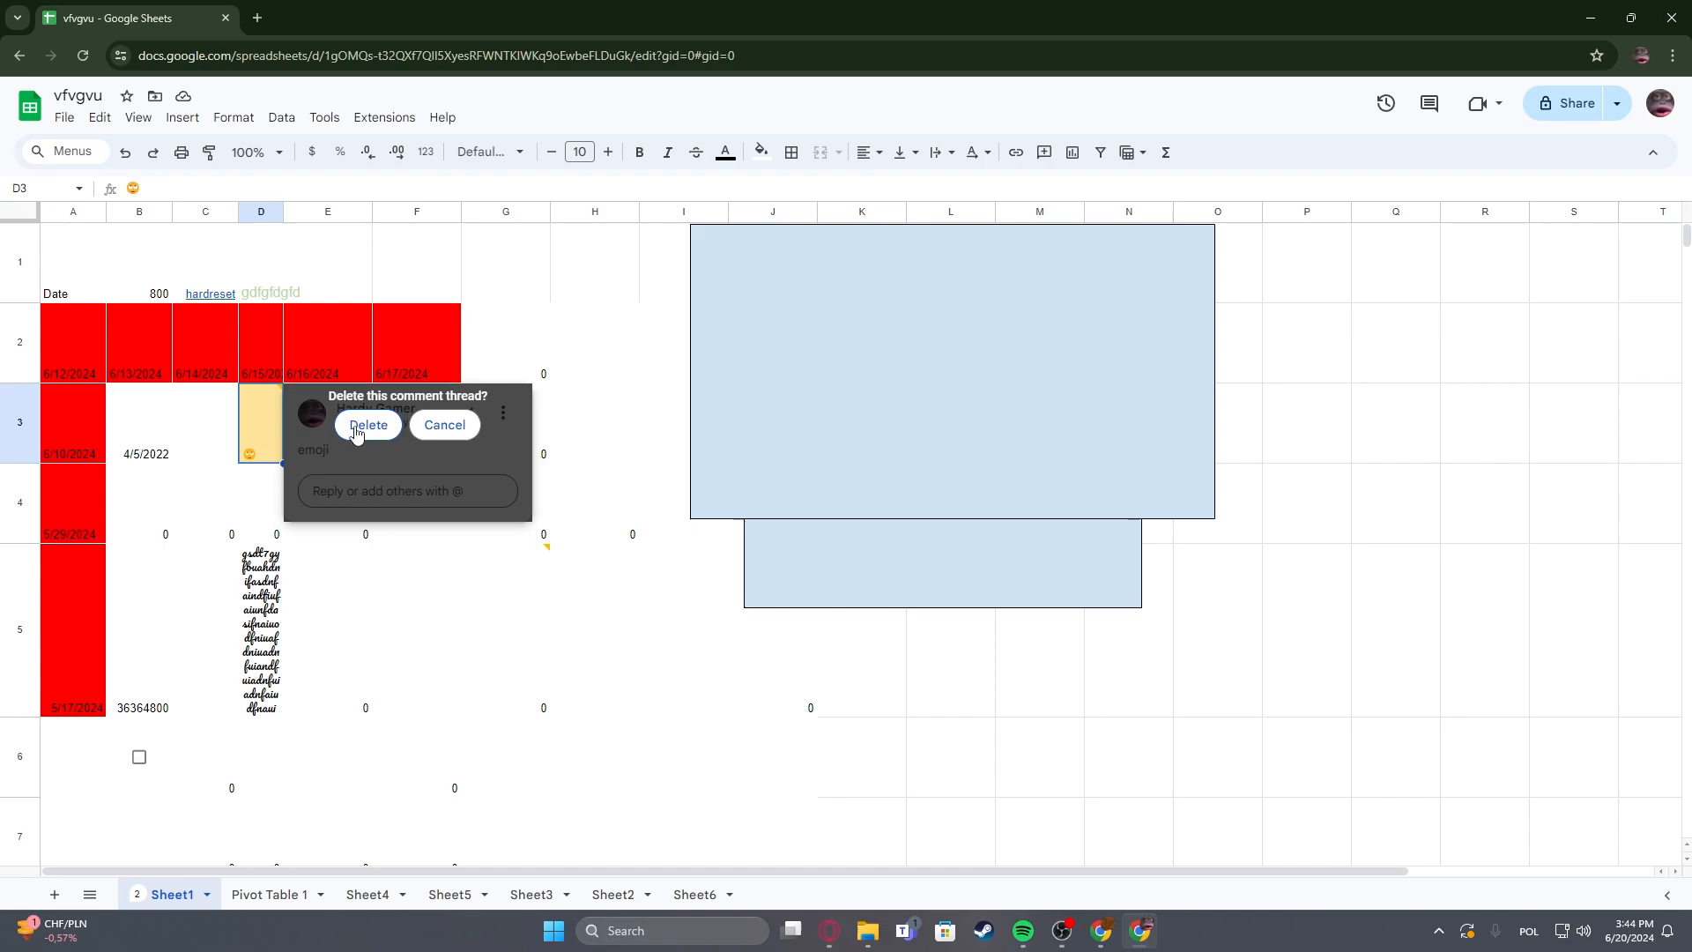
click(367, 424)
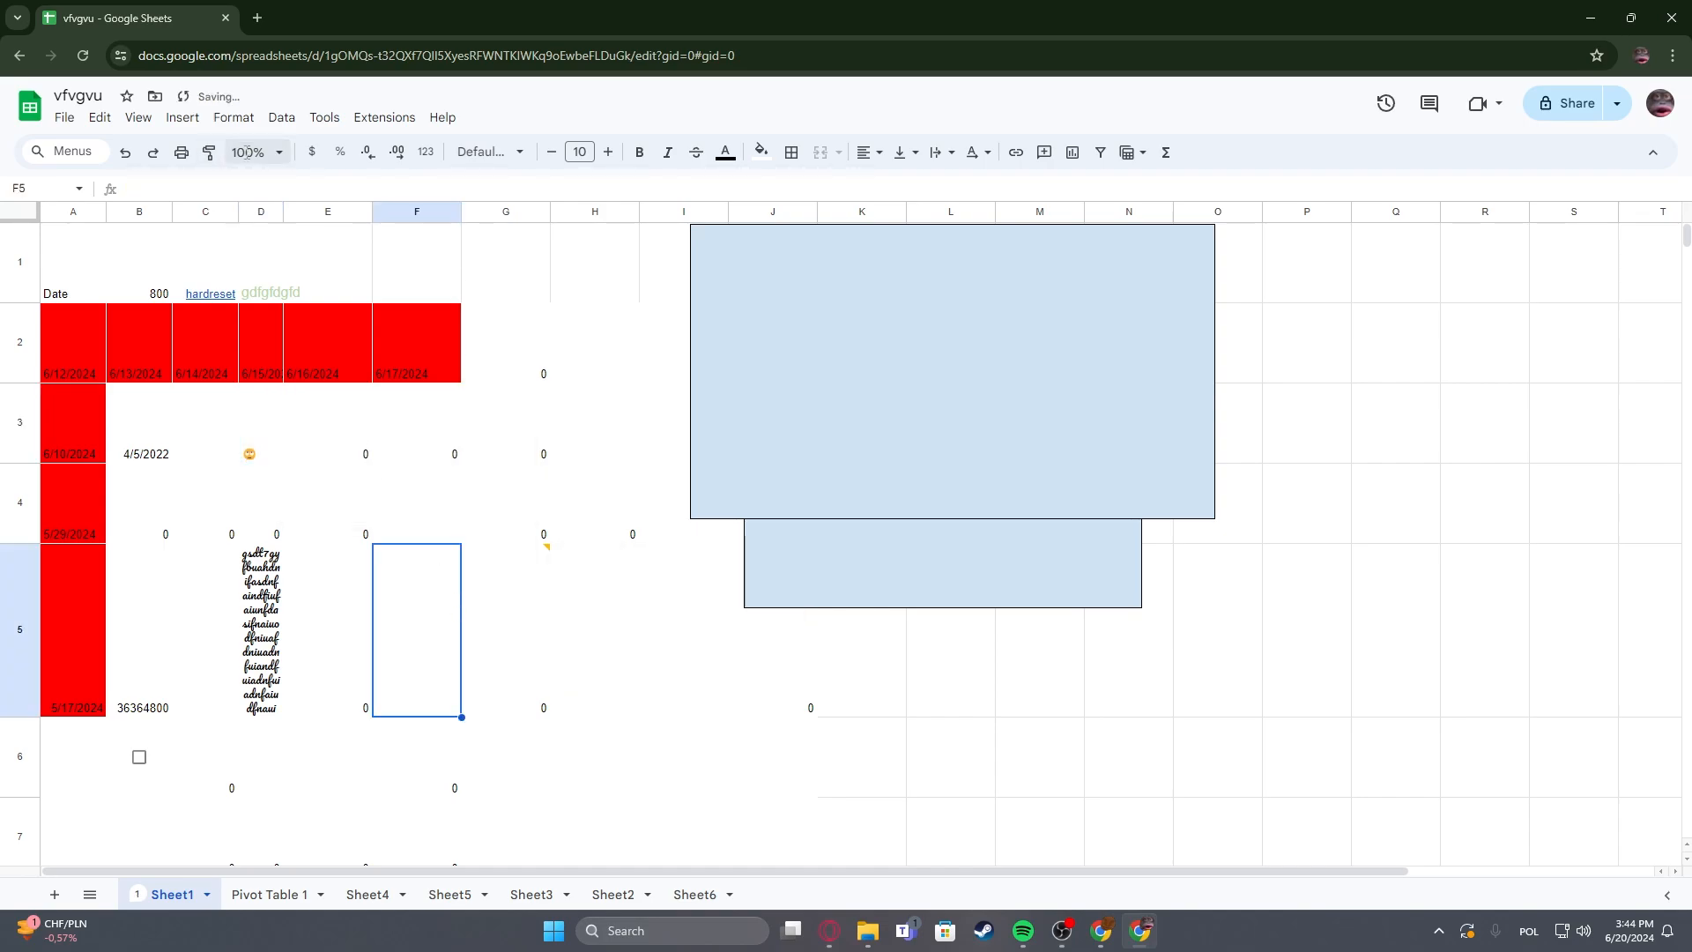
mouse_move(210, 293)
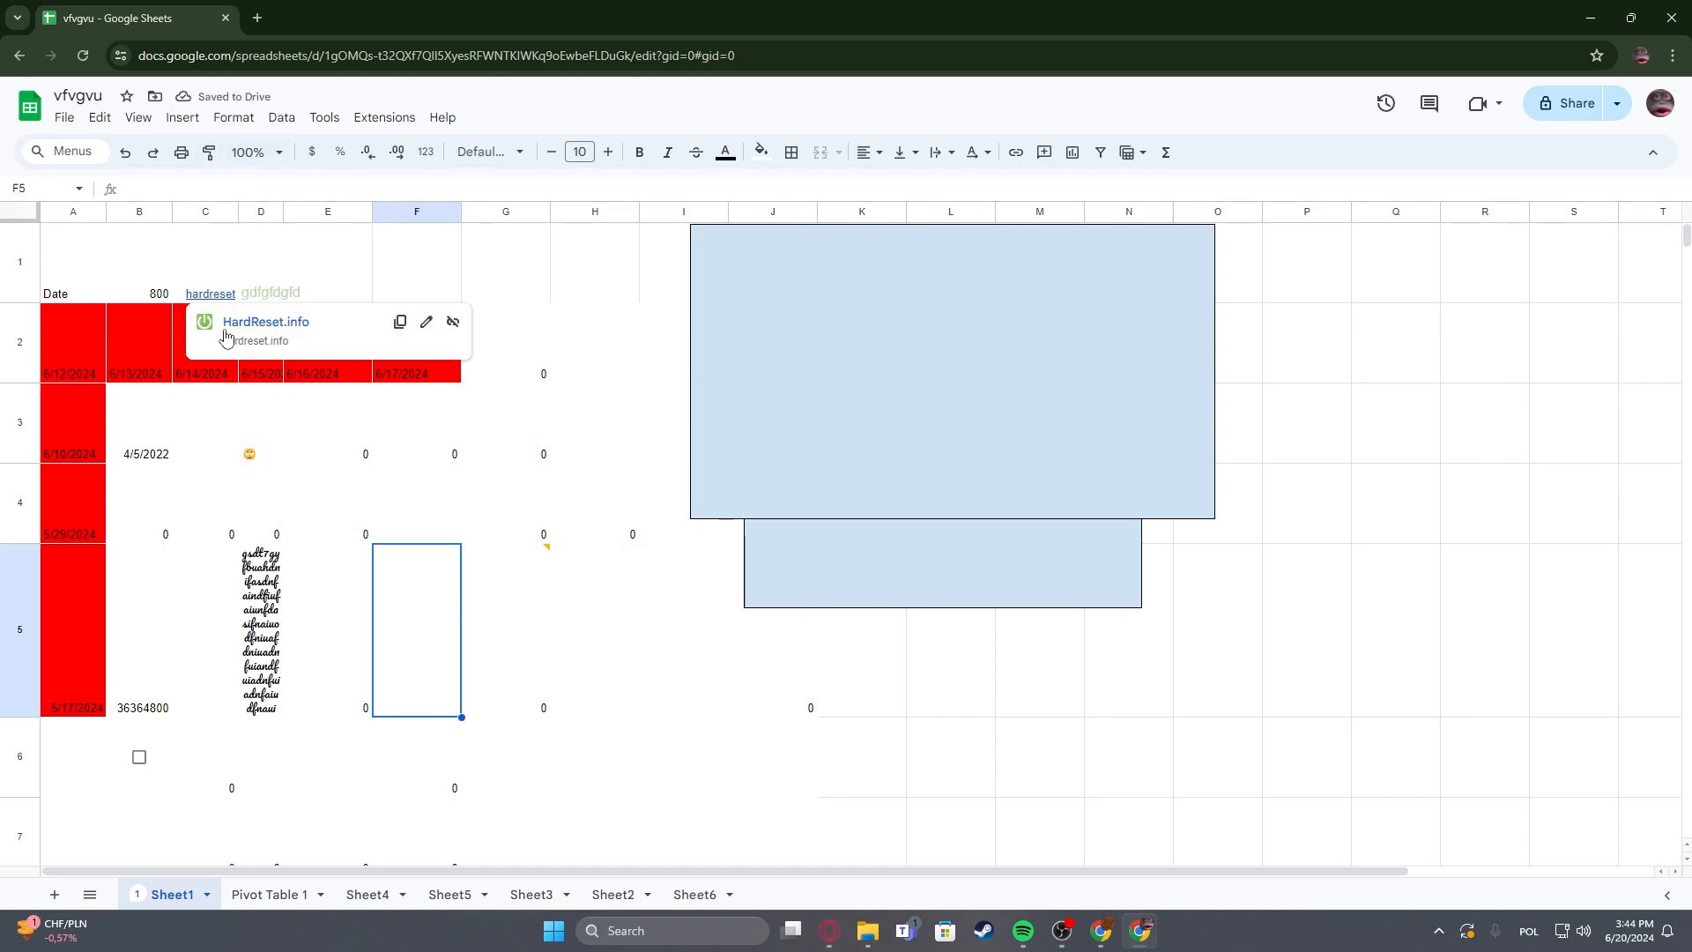
click(415, 502)
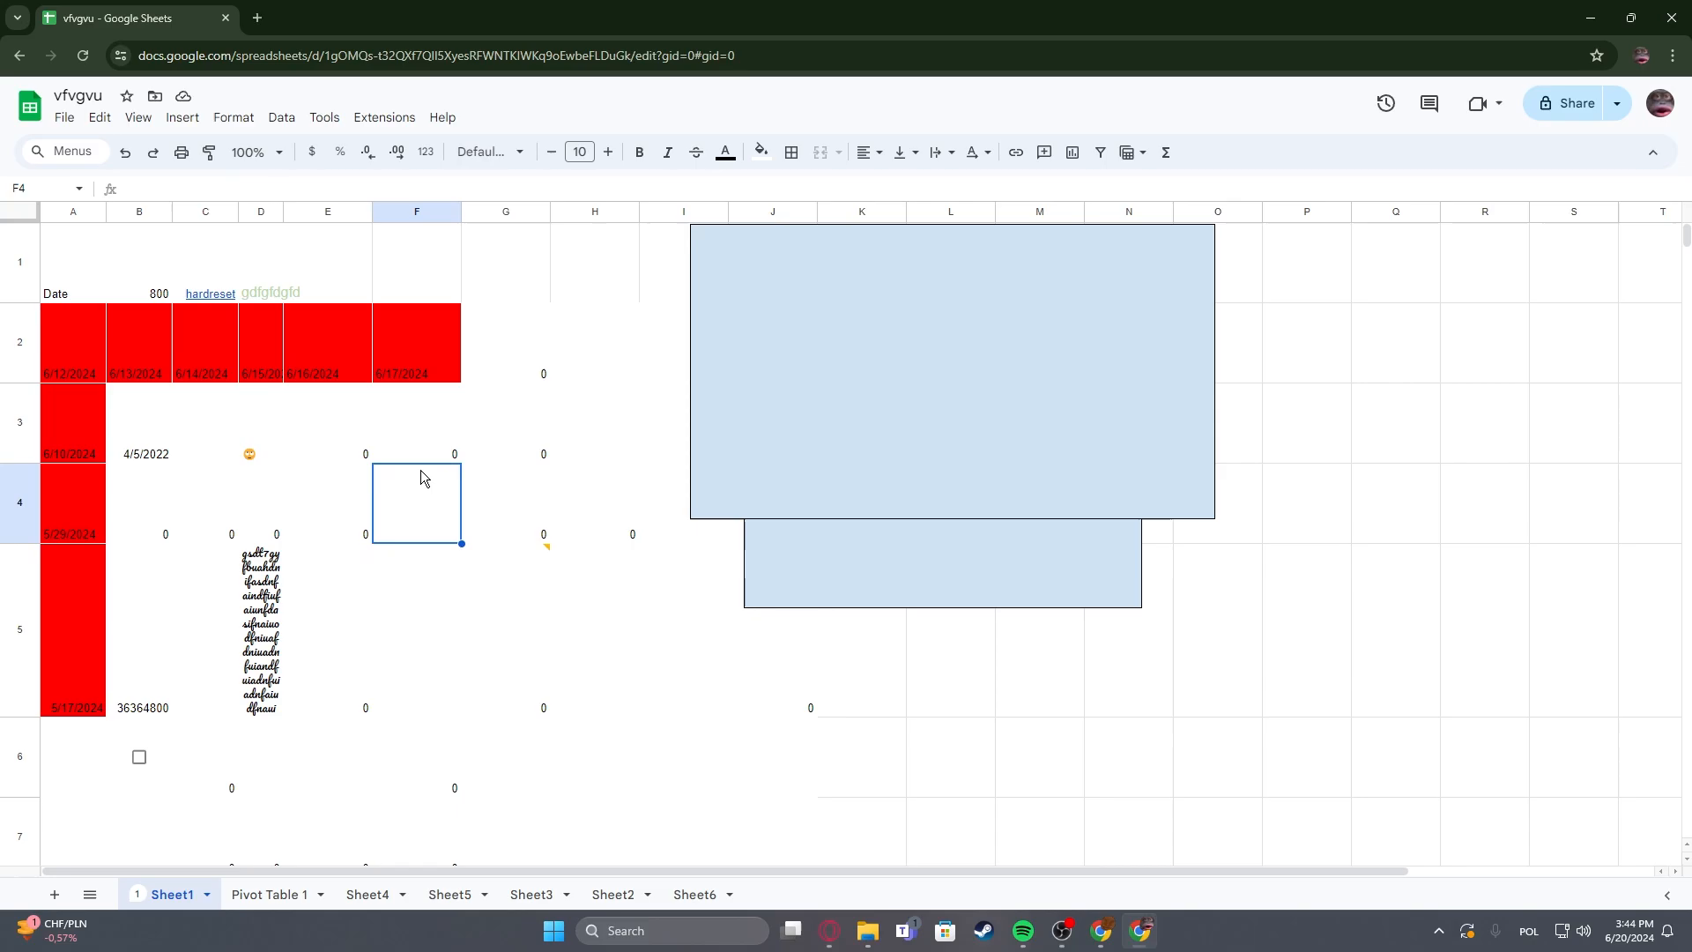